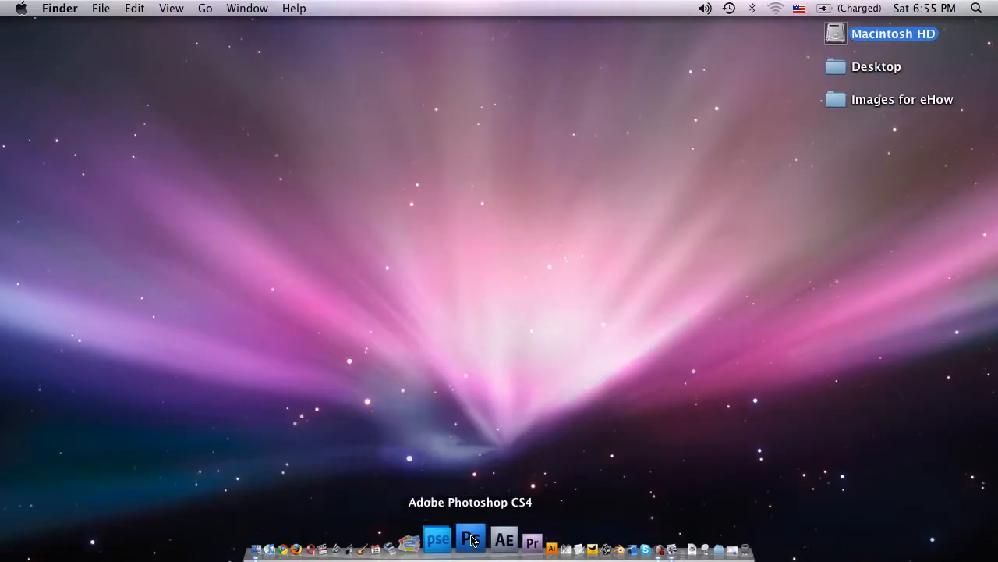
Step: Launch Adobe Photoshop CS4 Extended from its Dock icon
left_click(470, 539)
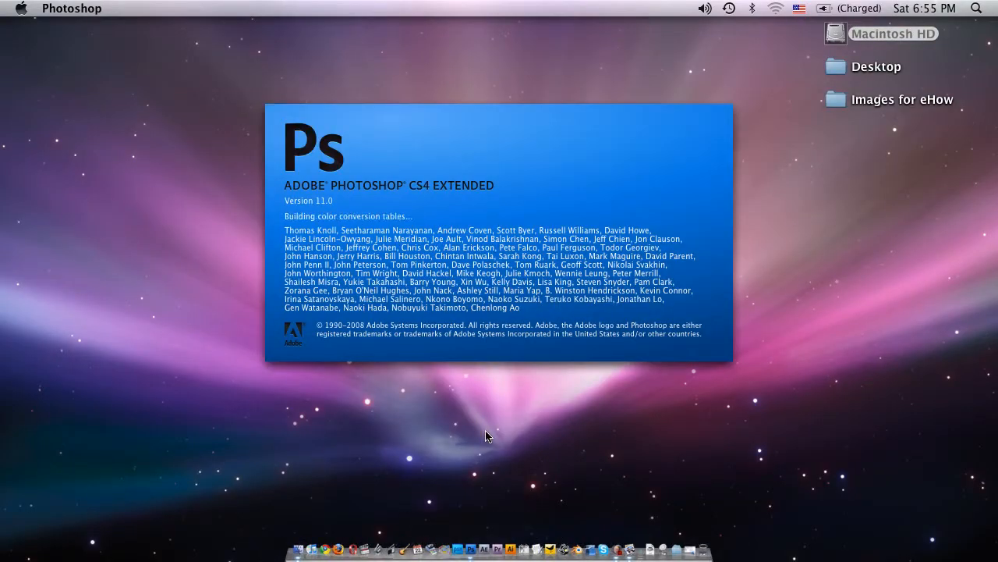